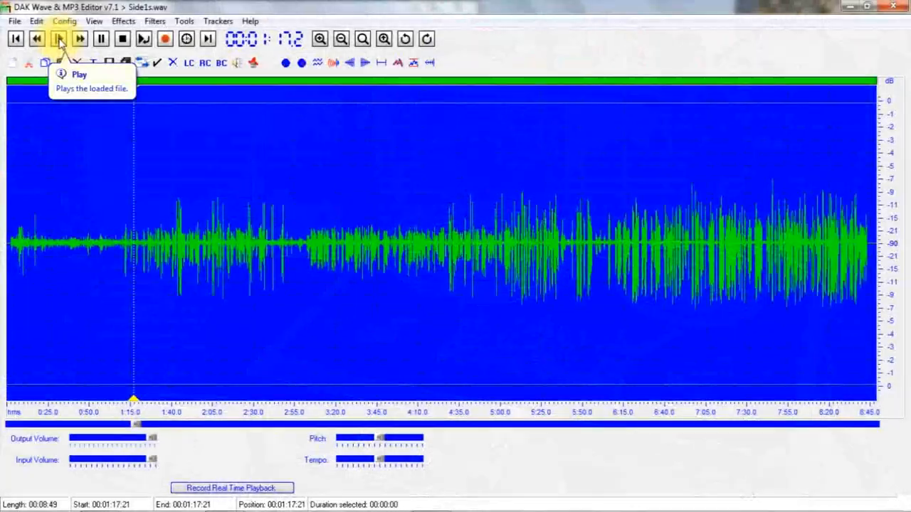
# Step: Play Side1s.wav from just past 1:00 through to about 2:17, then stop it
pyautogui.click(59, 39)
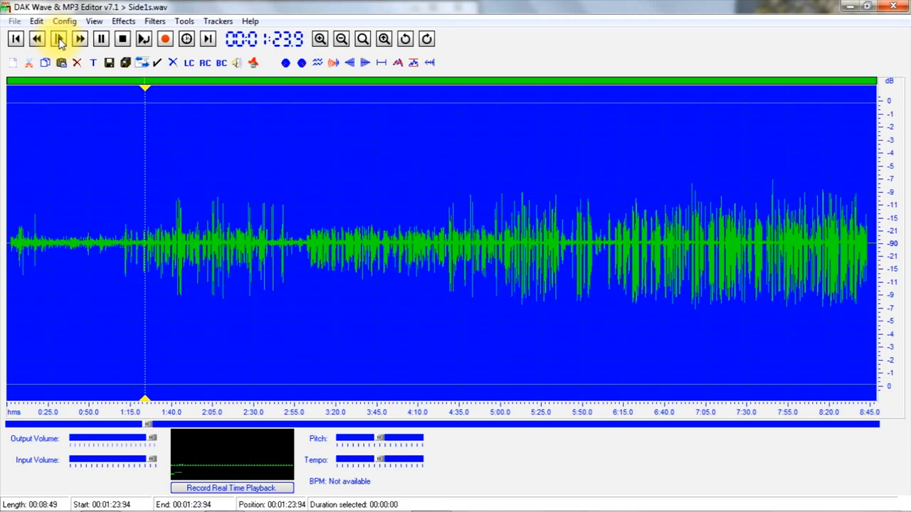
pyautogui.click(60, 39)
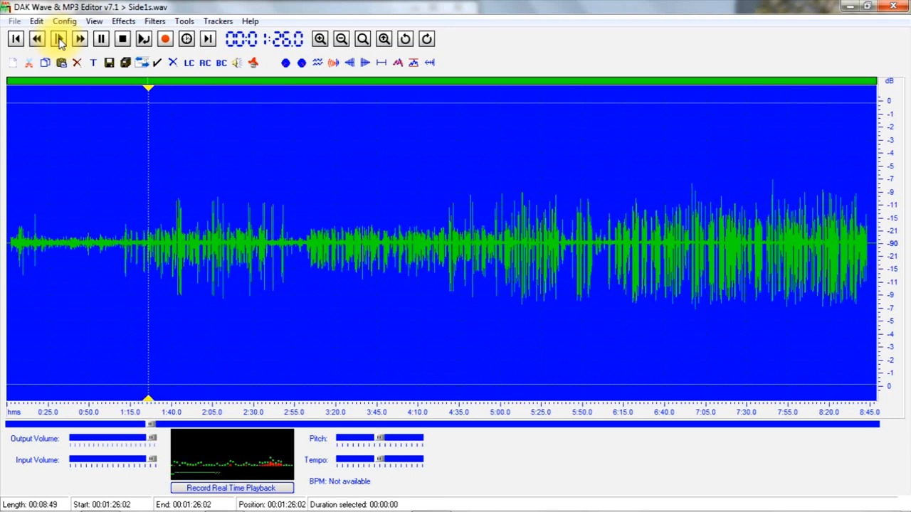
pyautogui.click(59, 38)
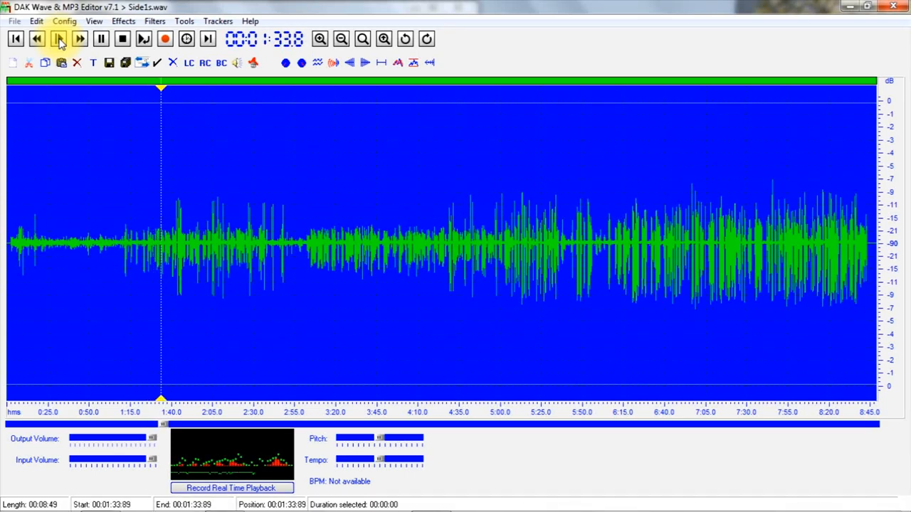
pyautogui.click(58, 38)
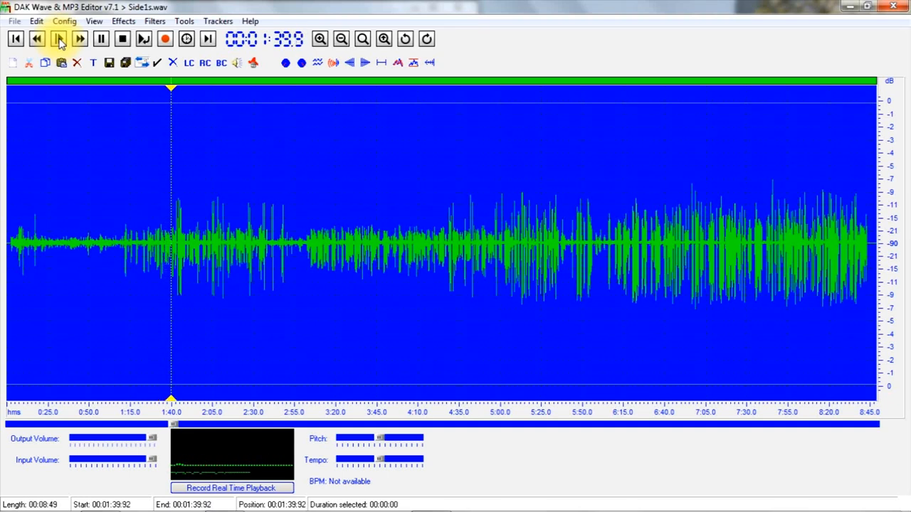
pyautogui.click(60, 38)
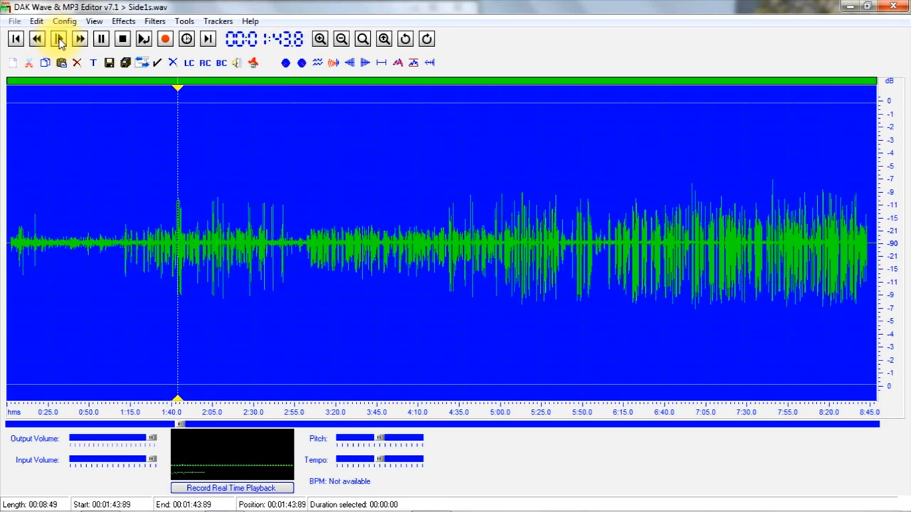
pyautogui.click(59, 38)
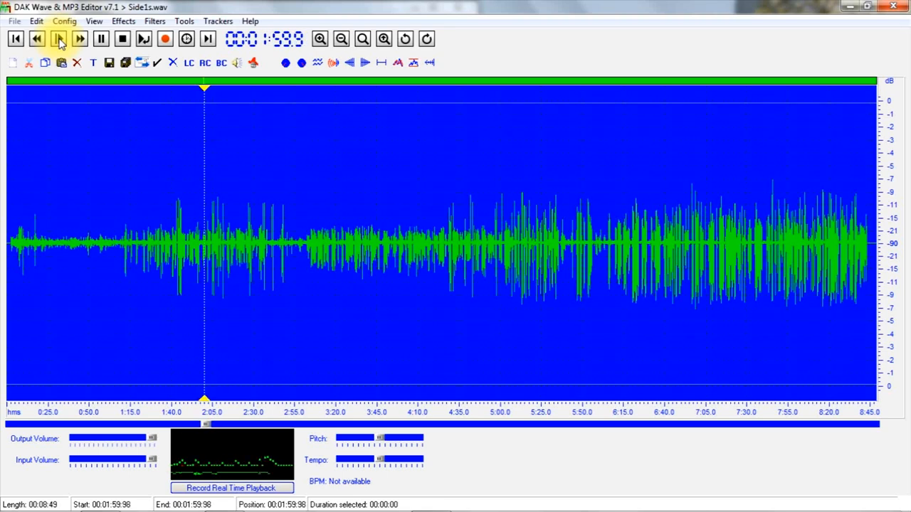
pyautogui.click(59, 38)
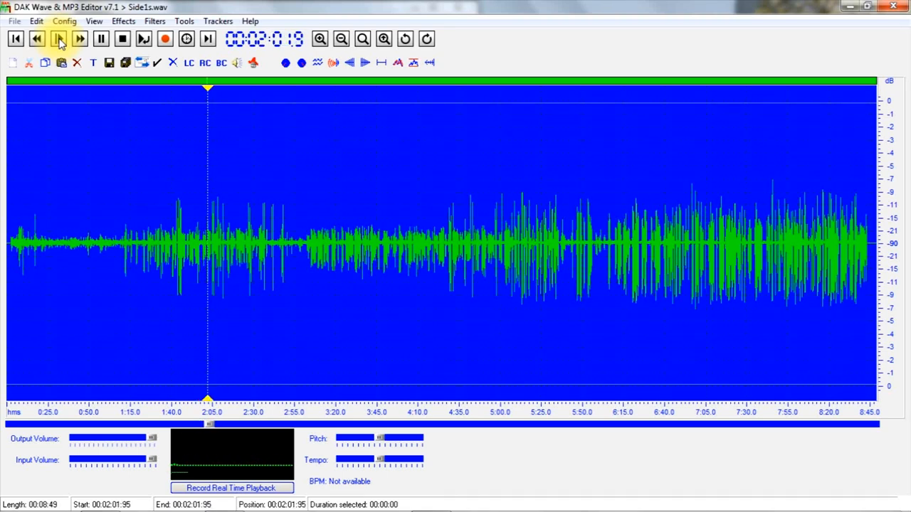
pyautogui.click(59, 39)
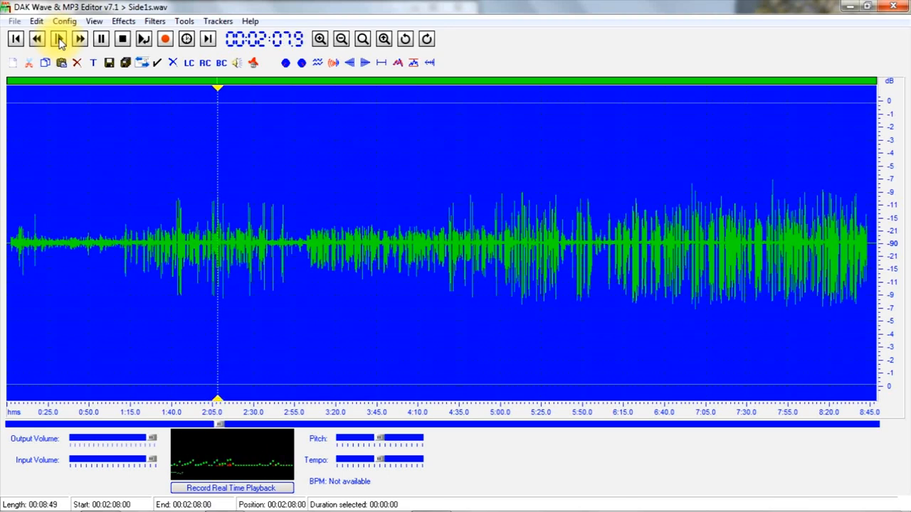
pyautogui.click(60, 40)
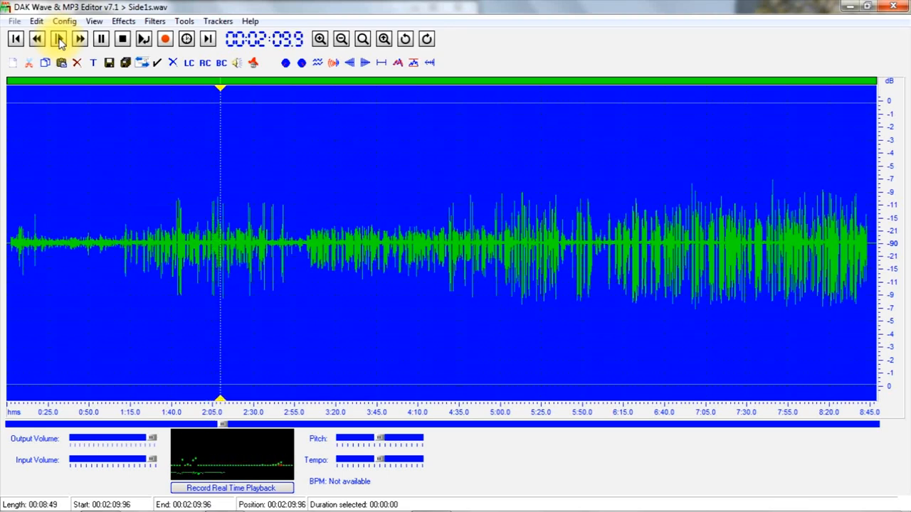
pyautogui.click(57, 38)
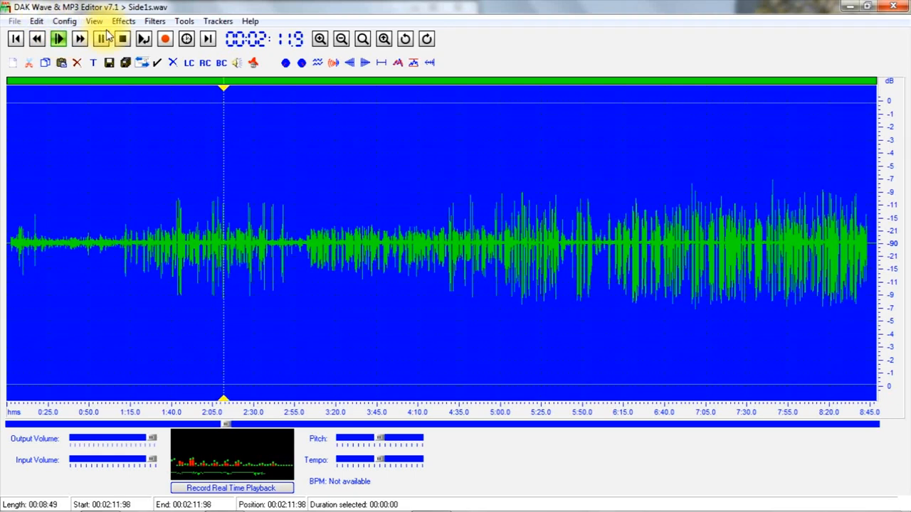
pyautogui.click(123, 39)
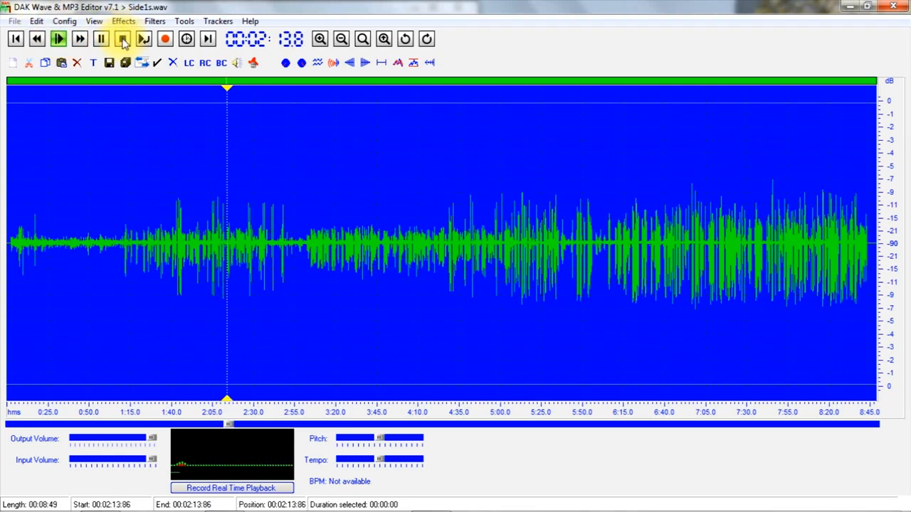
pyautogui.moveTo(122, 39)
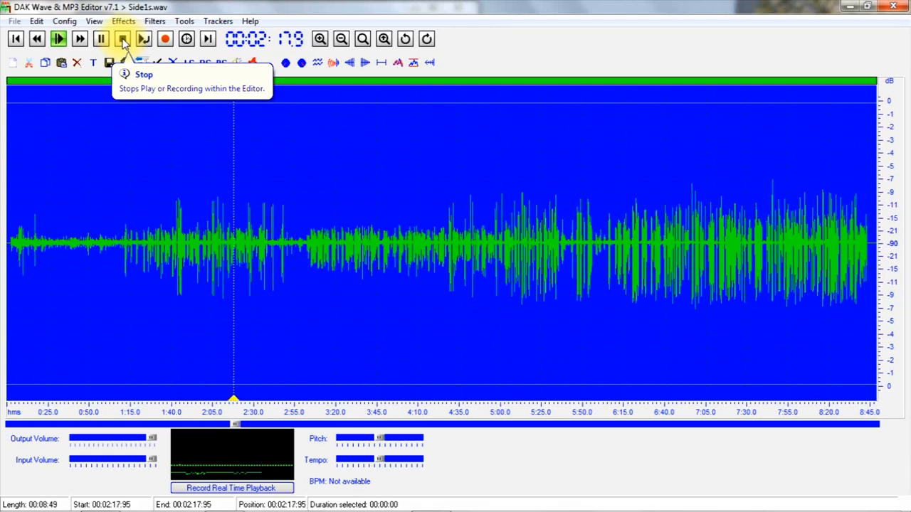
# Step: Stop Side1s.wav, set Side2s.wav's position near 3:45 and play it through to about 5:02
pyautogui.click(122, 39)
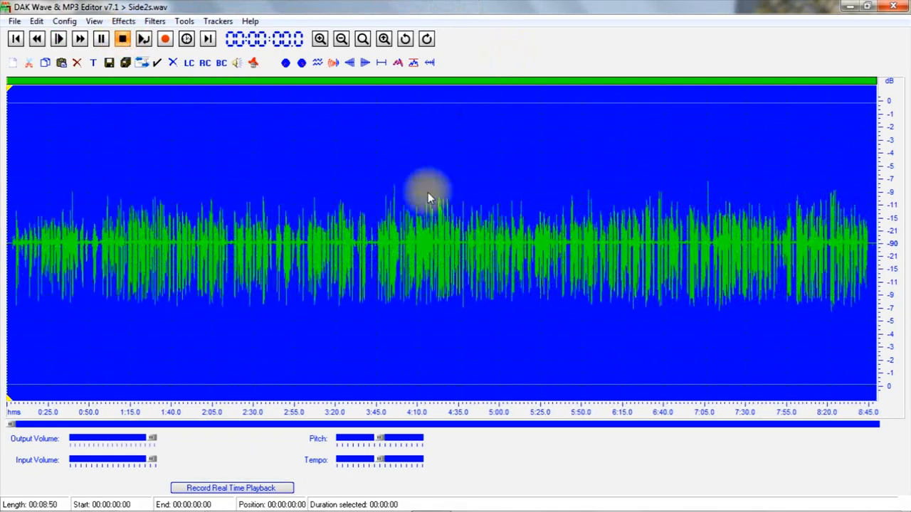
pyautogui.moveTo(382, 249)
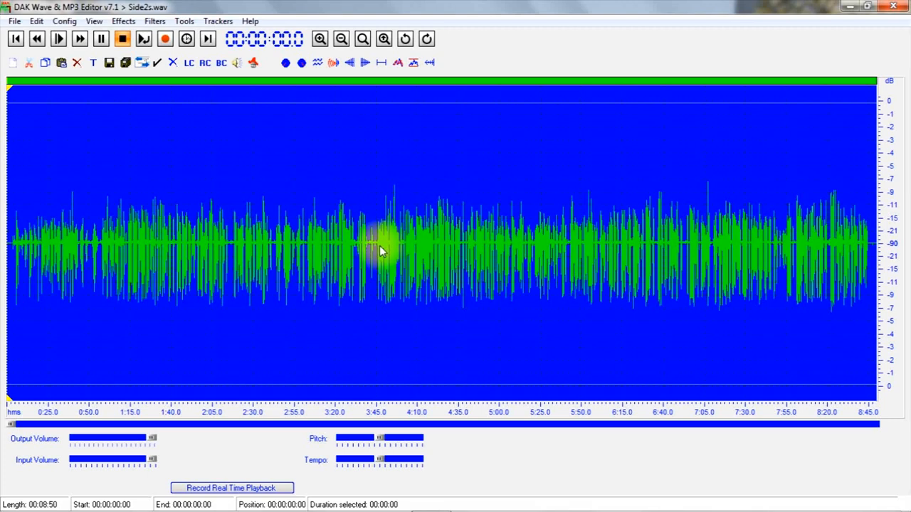
pyautogui.click(378, 245)
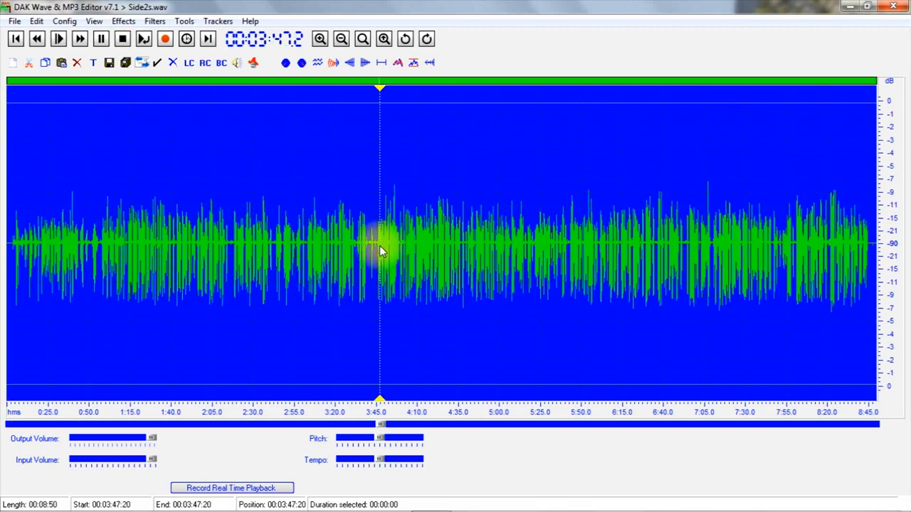
pyautogui.click(59, 38)
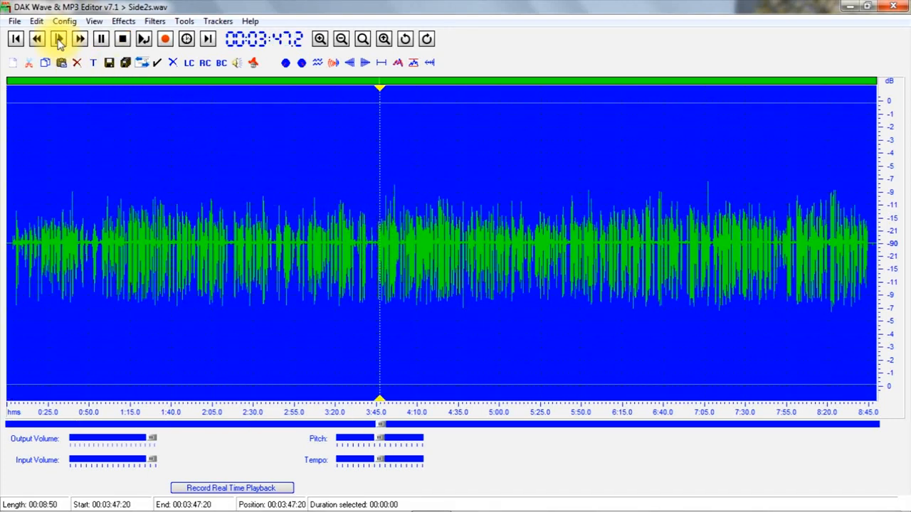
pyautogui.click(58, 39)
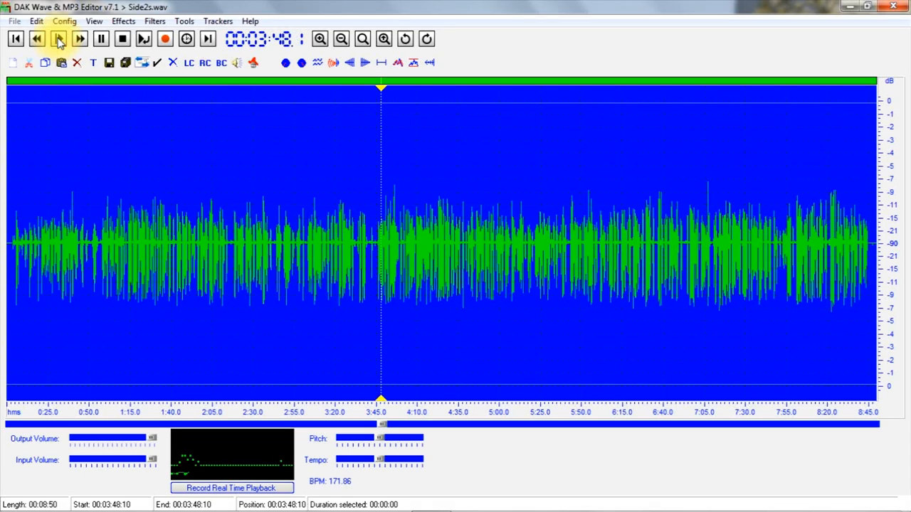
pyautogui.click(58, 38)
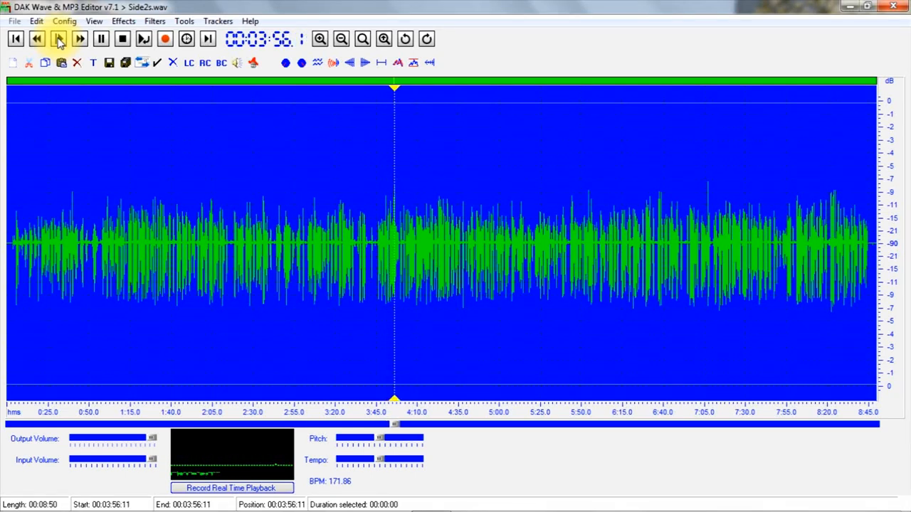
pyautogui.click(58, 39)
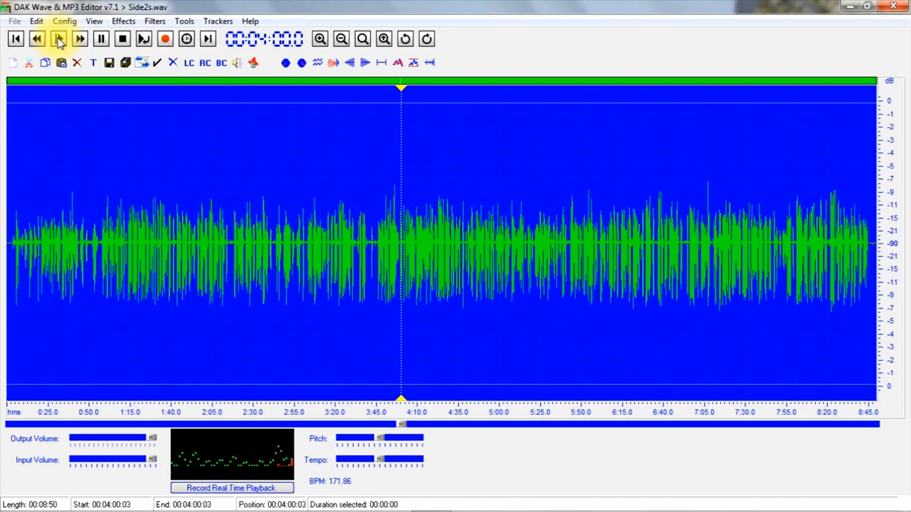
pyautogui.click(59, 38)
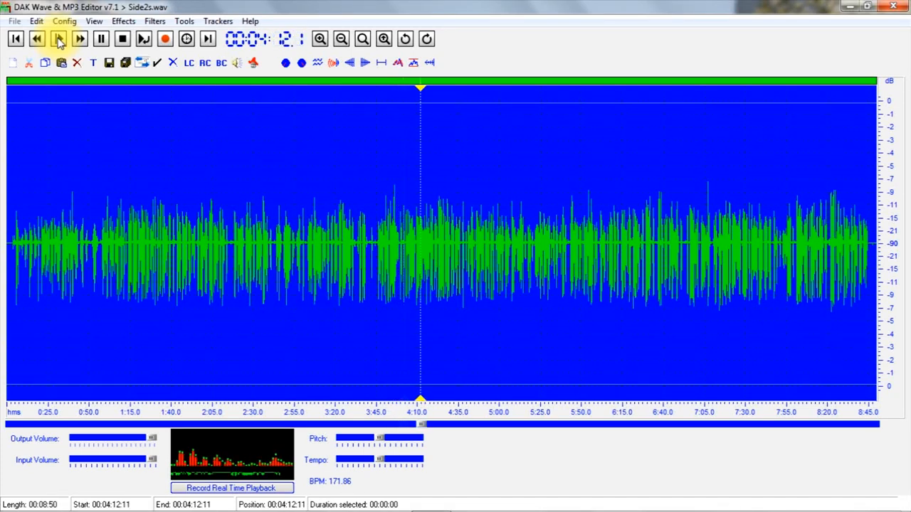
pyautogui.click(60, 38)
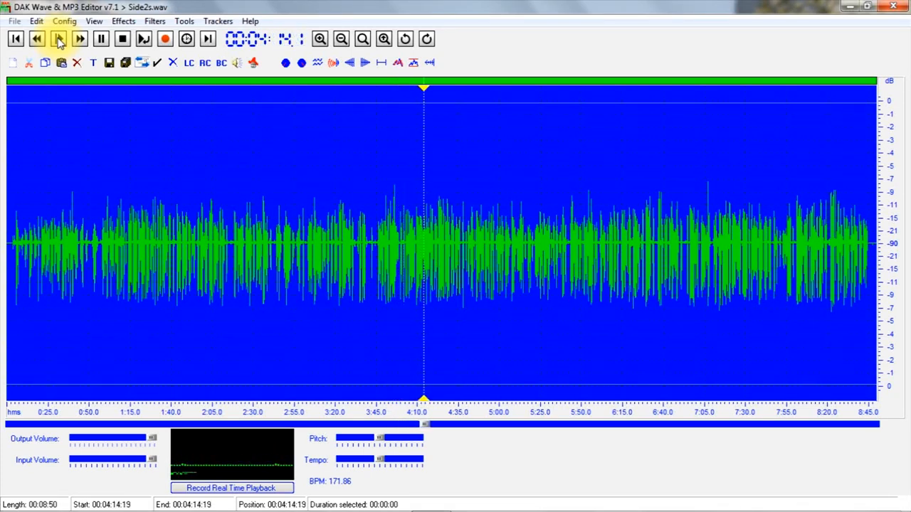
pyautogui.click(59, 38)
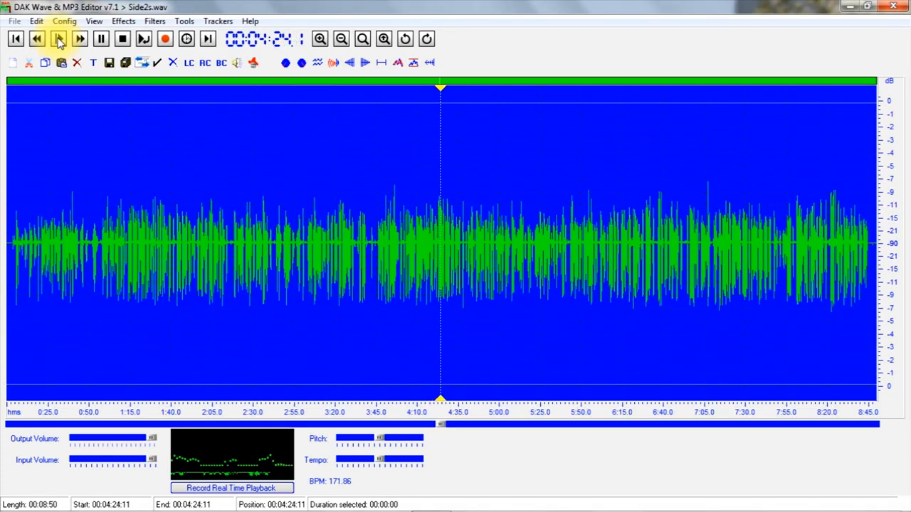
pyautogui.click(59, 38)
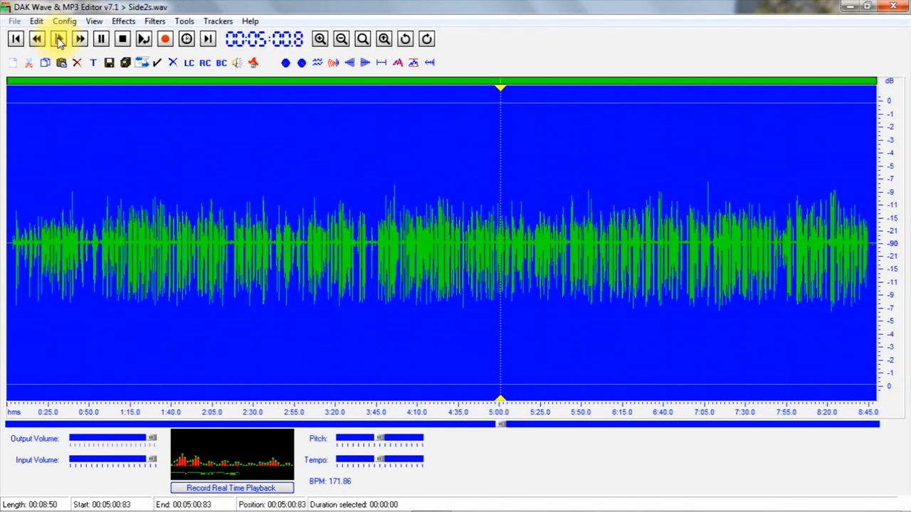
pyautogui.click(58, 39)
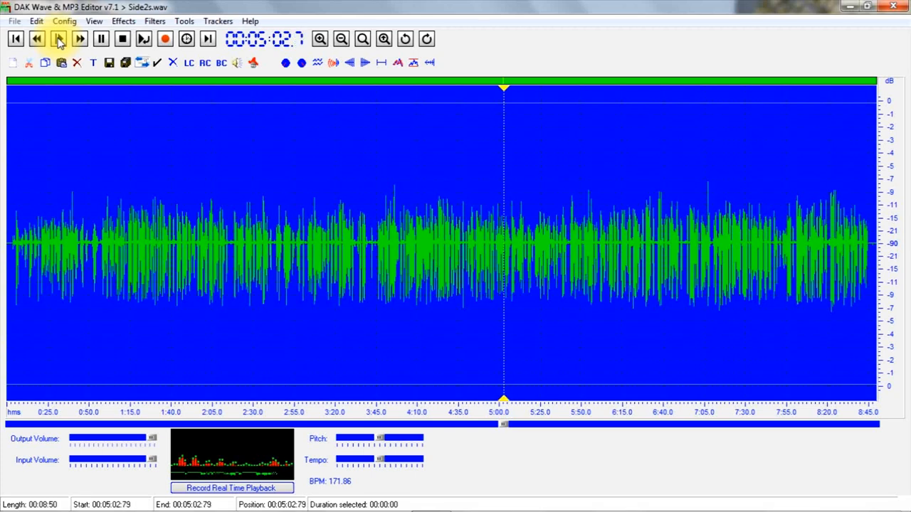